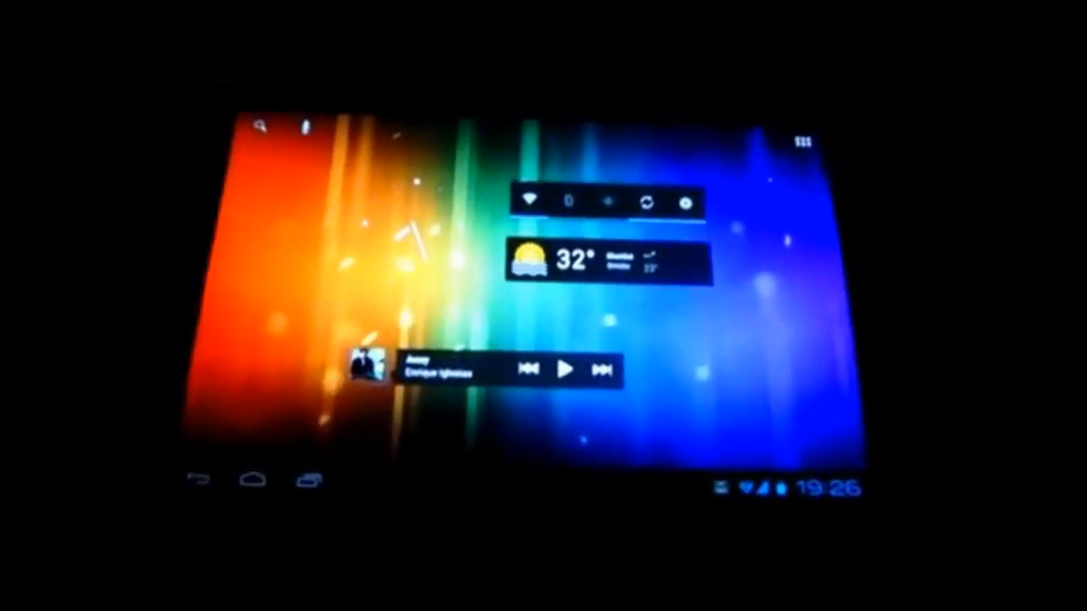
# Step: Launch Chrome from the home screen and load GSMArena's MWC 2012 page from recent thumbnails
pyautogui.click(798, 139)
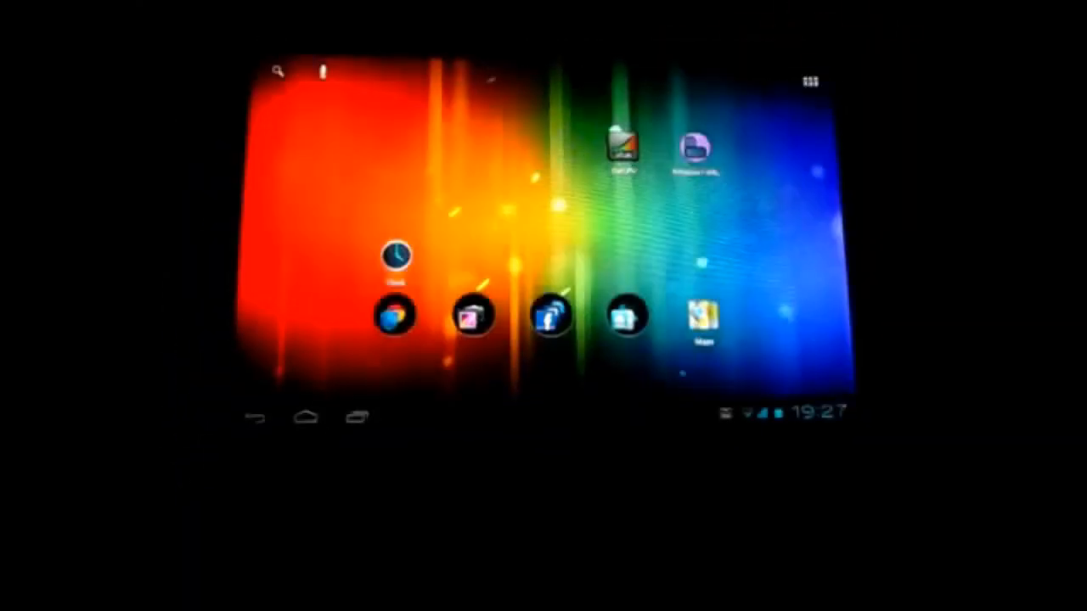
pyautogui.click(392, 315)
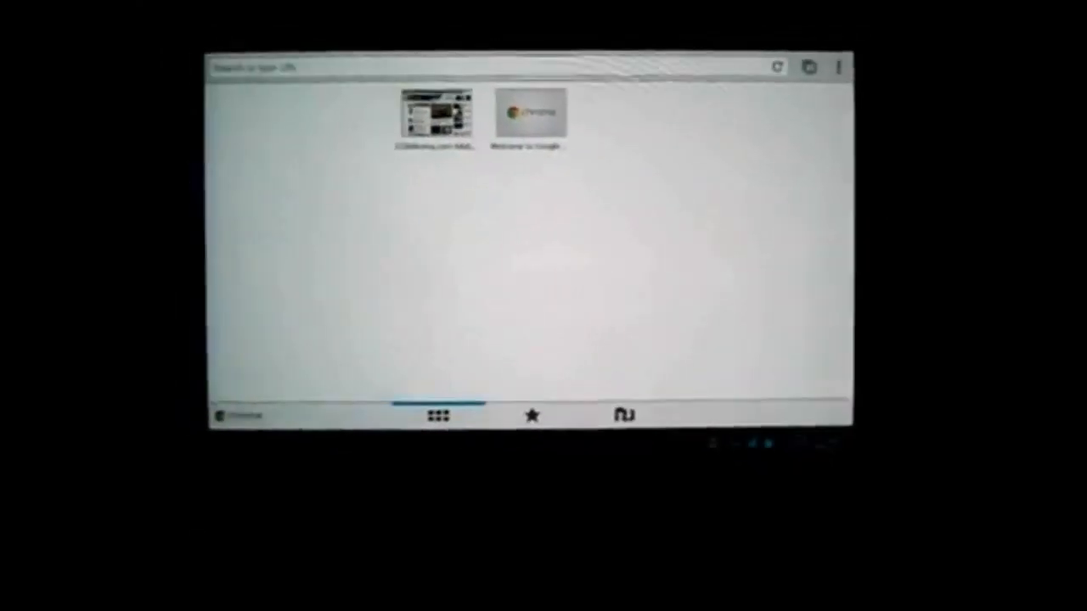
pyautogui.click(435, 115)
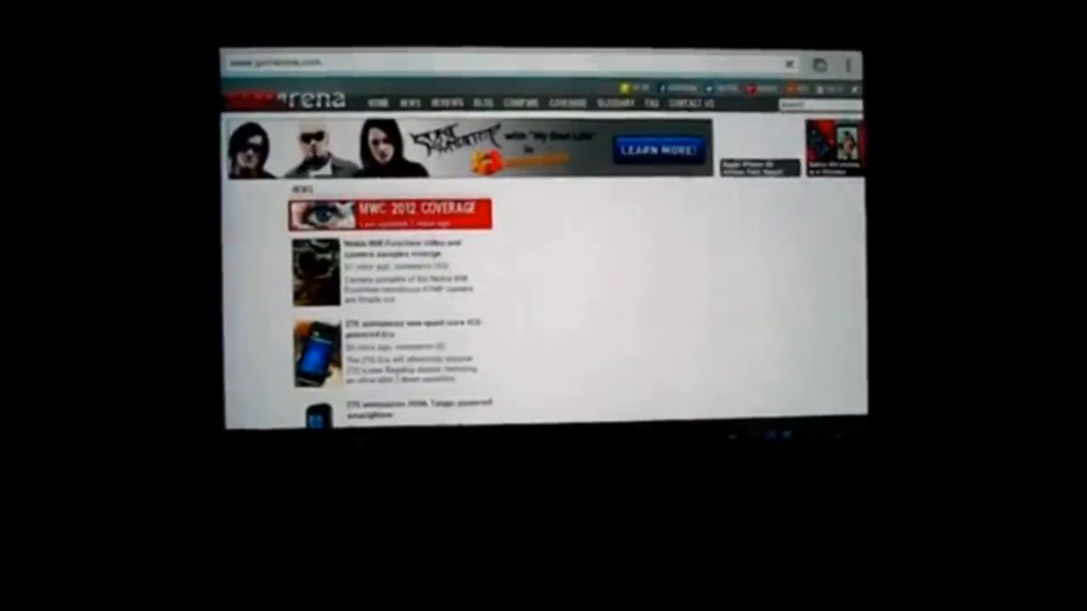